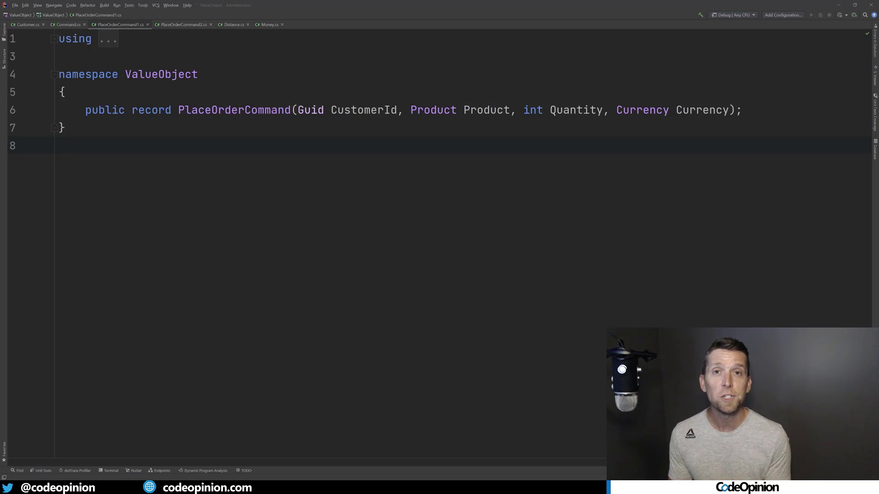
# Step: Switch to the PlaceOrderCommand2.cs editor showing the ValueObject2 record with primitive parameters
pyautogui.click(180, 24)
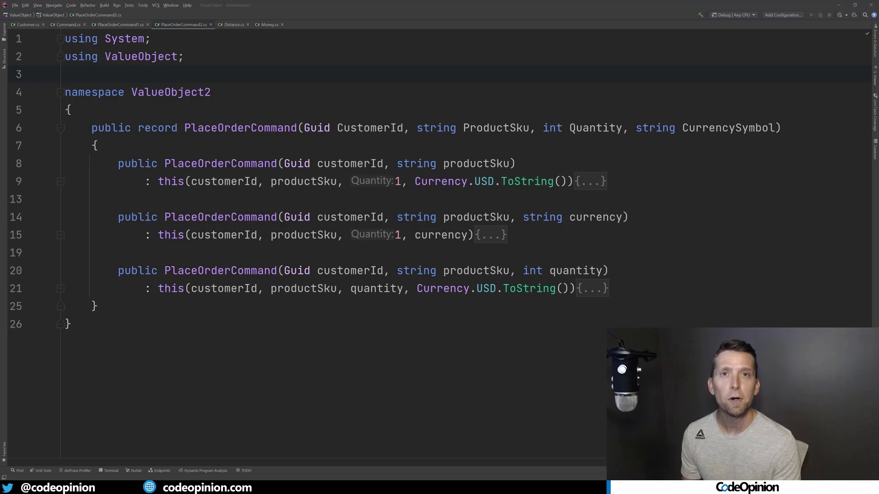